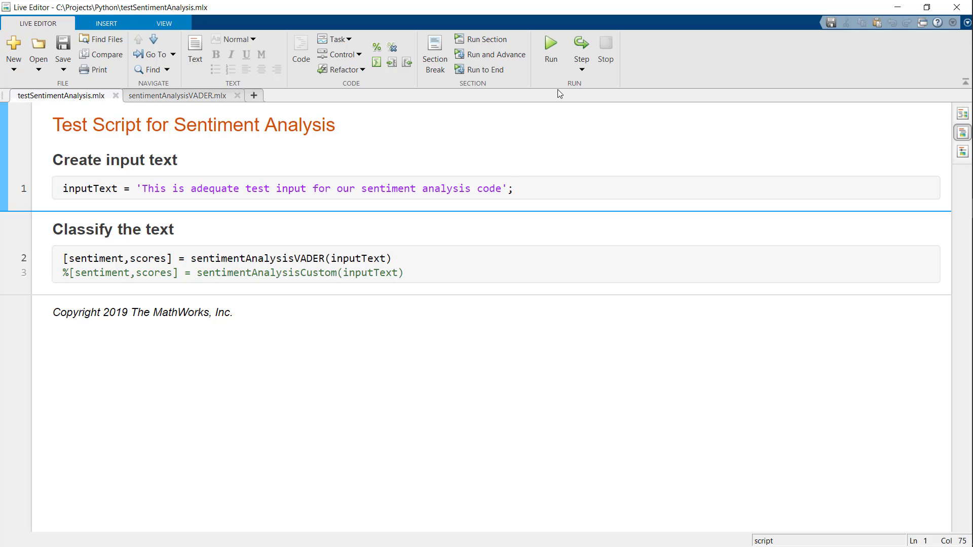
Step: Run testSentimentAnalysis.mlx (Neutral; 0, 0.8257, 0.1743), then open the sentimentAnalysisVADER function
left_click(513, 188)
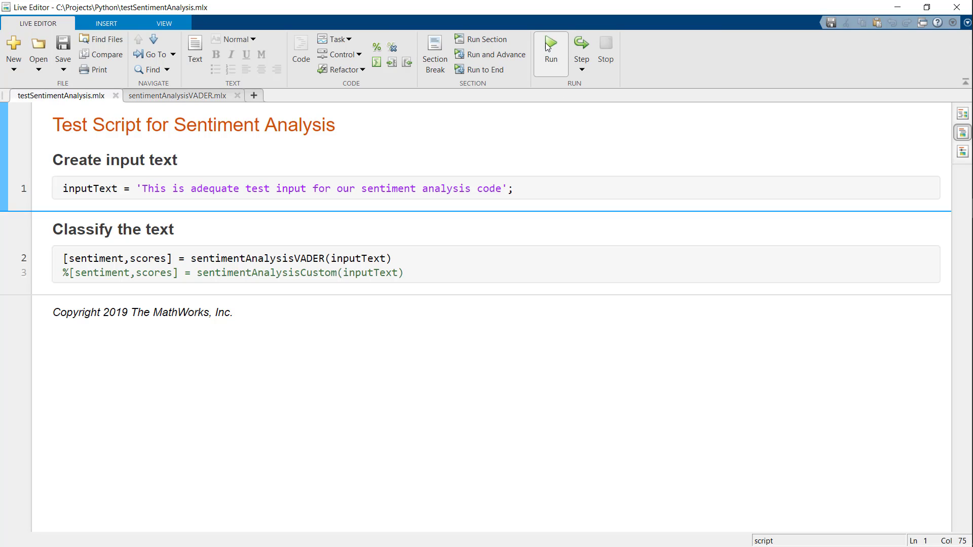
left_click(550, 48)
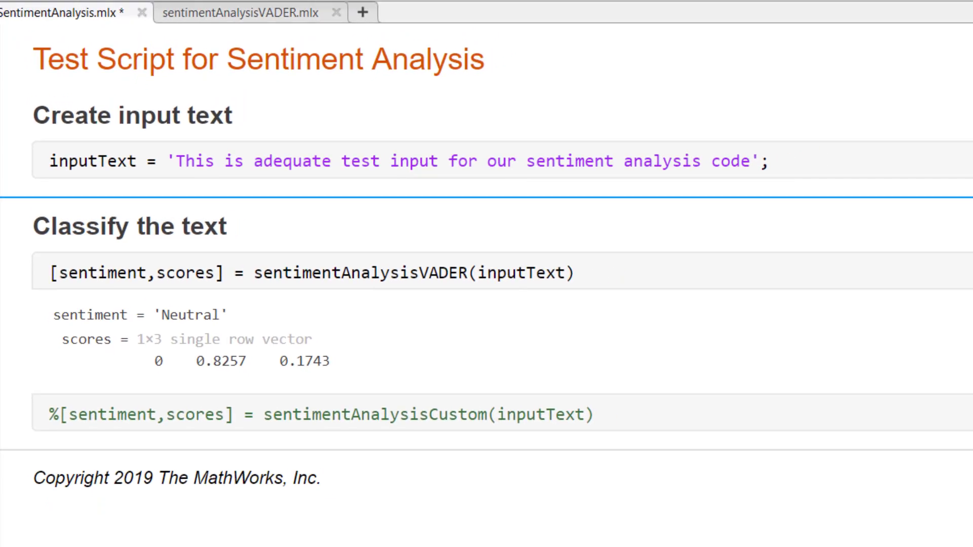
right_click(223, 258)
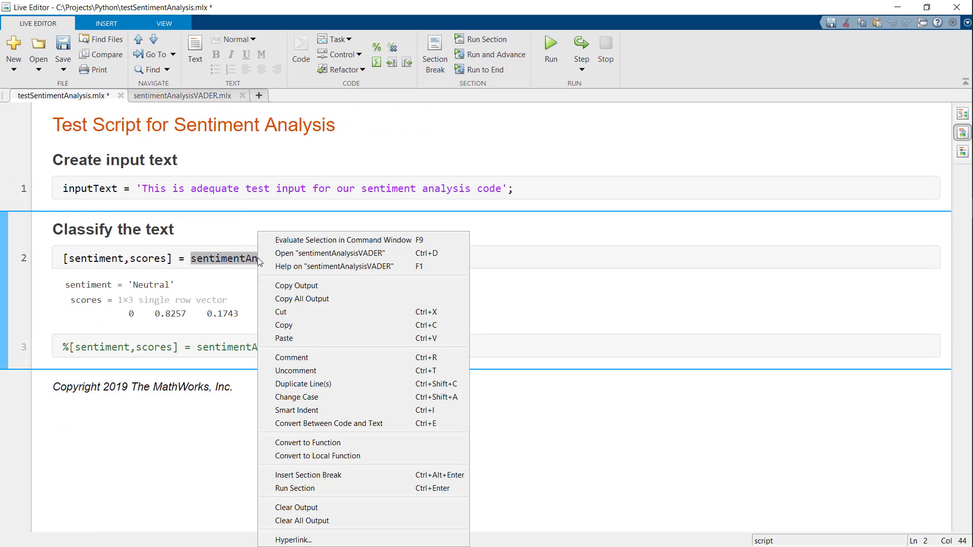
left_click(330, 254)
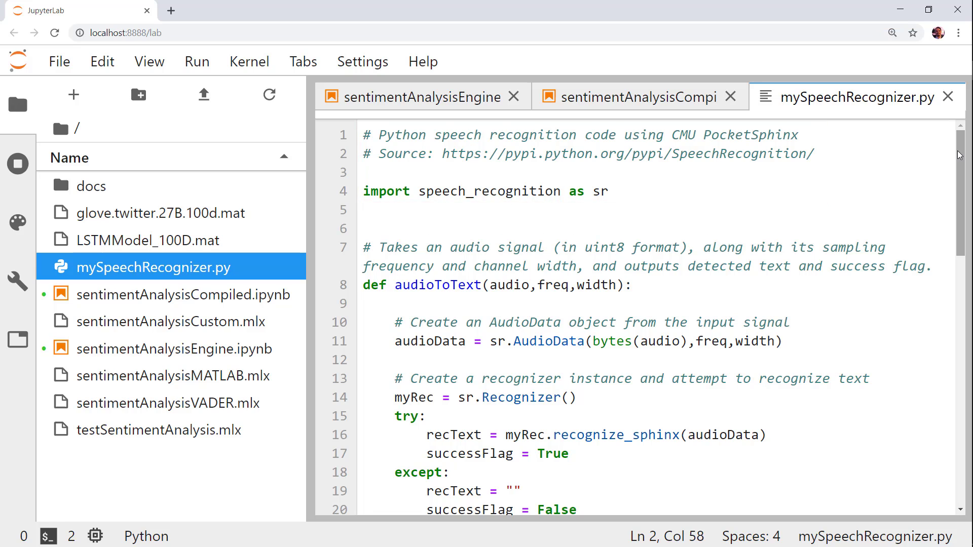
Step: Scroll mySpeechRecognizer.py to speechToText, then switch to the sentimentAnalysisEngine notebook
scroll("down", 3)
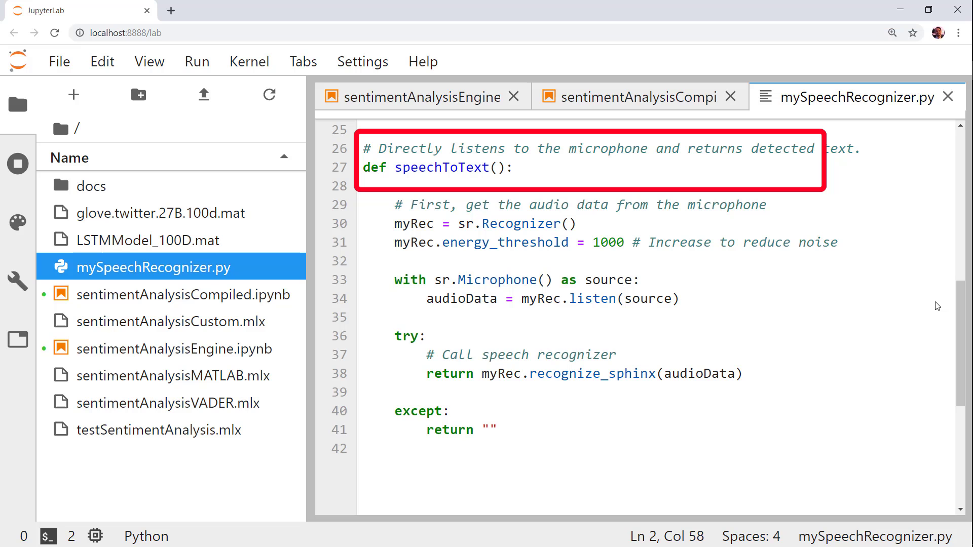
left_click(412, 97)
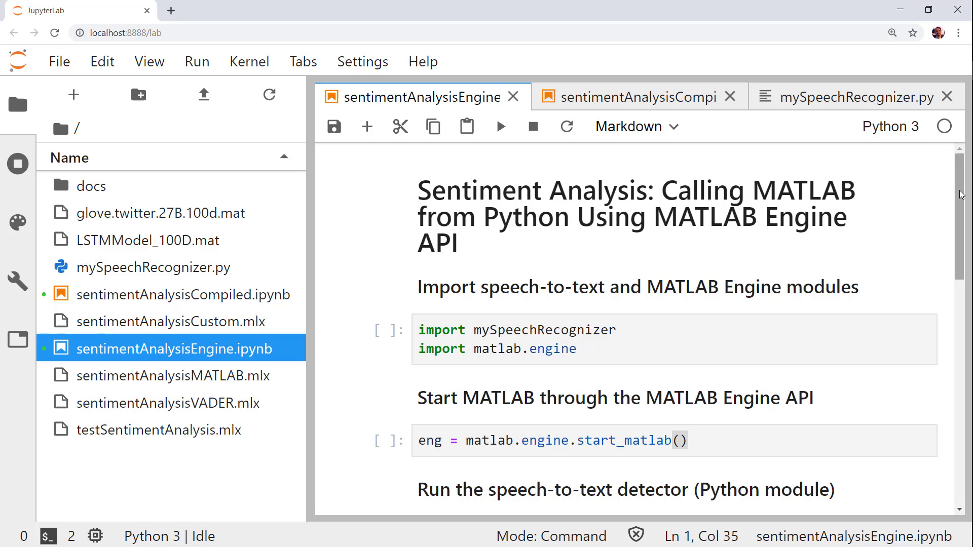
Step: Run the speech recognizer import cell and the start_matlab cell to launch the MATLAB engine
scroll("up", 3)
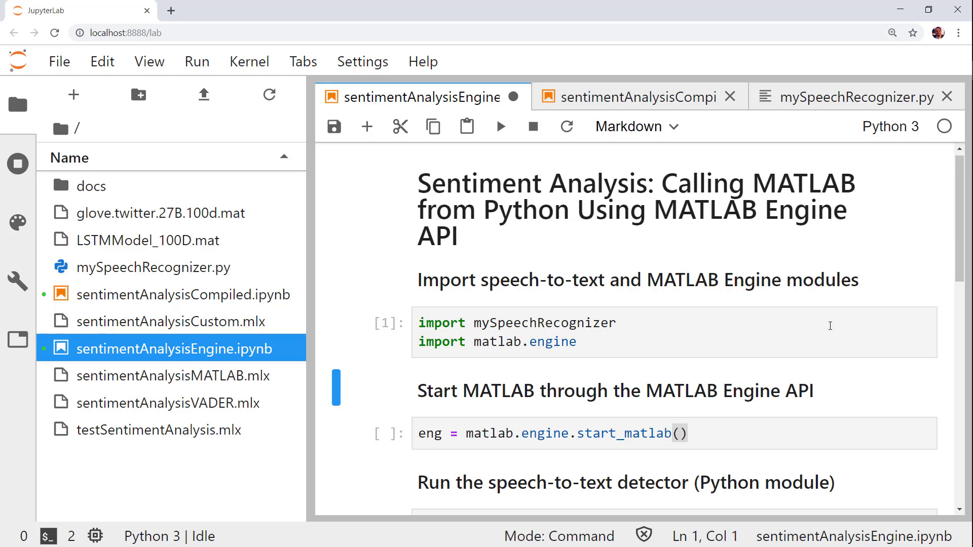
left_click(553, 433)
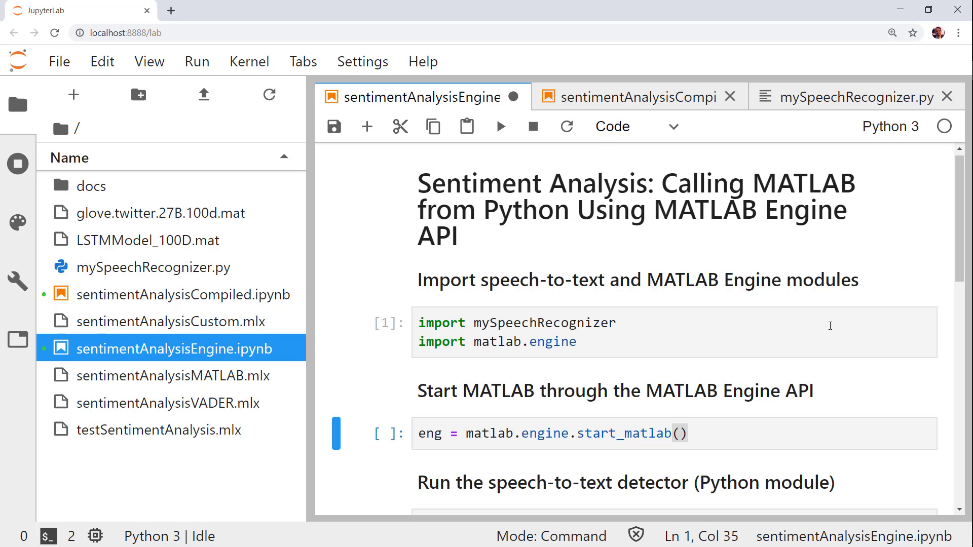
left_click(500, 126)
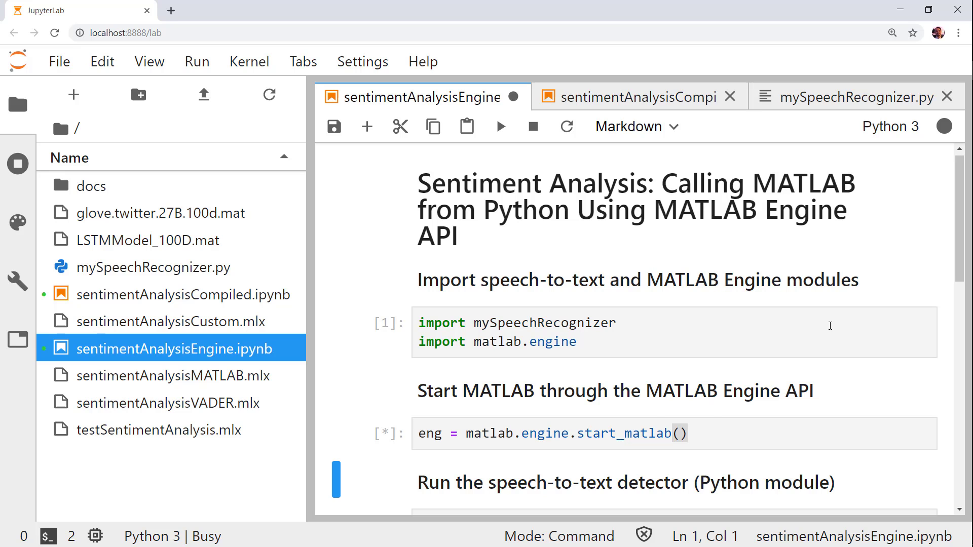
scroll("down", 3)
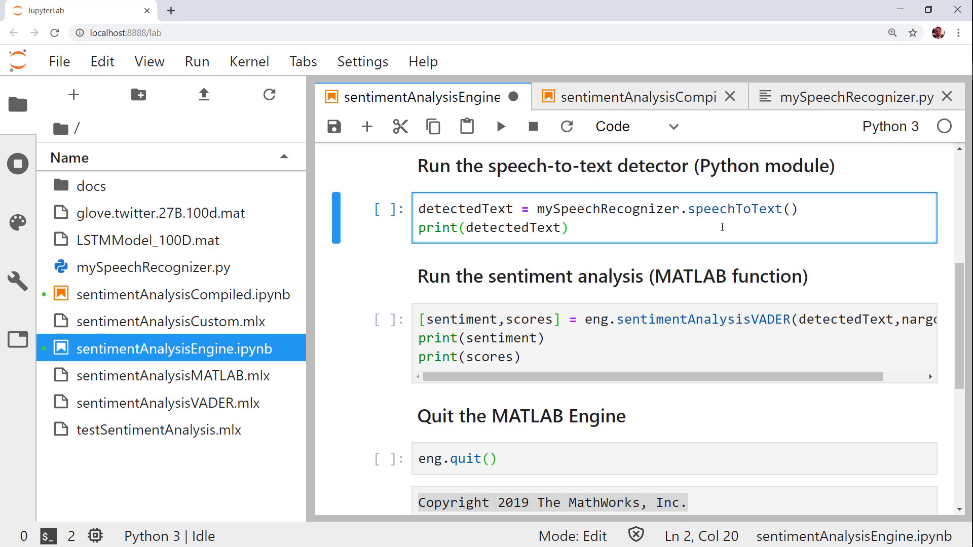
Step: Transcribe the spoken delicious-meal sentence and classify it Positive with eng.sentimentAnalysisVADER
left_click(501, 127)
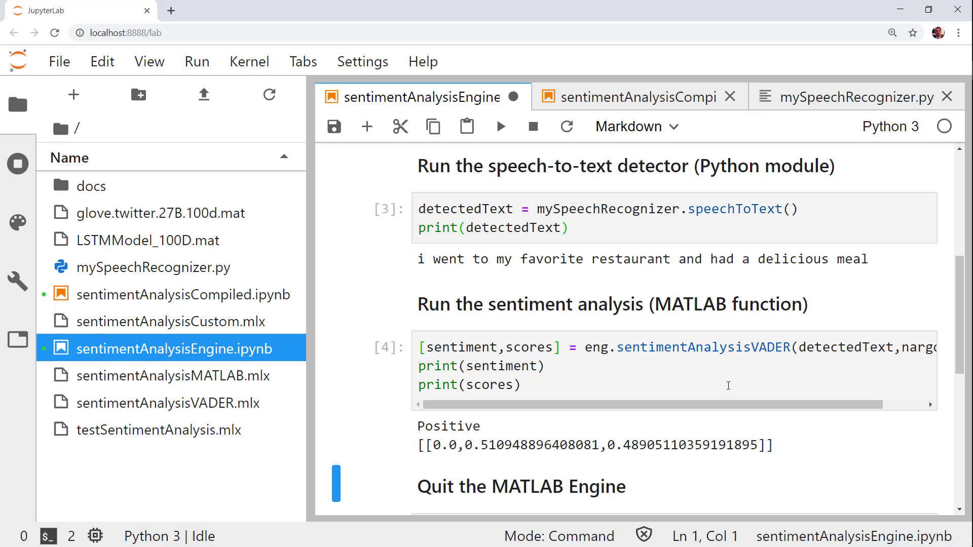
scroll("down", 3)
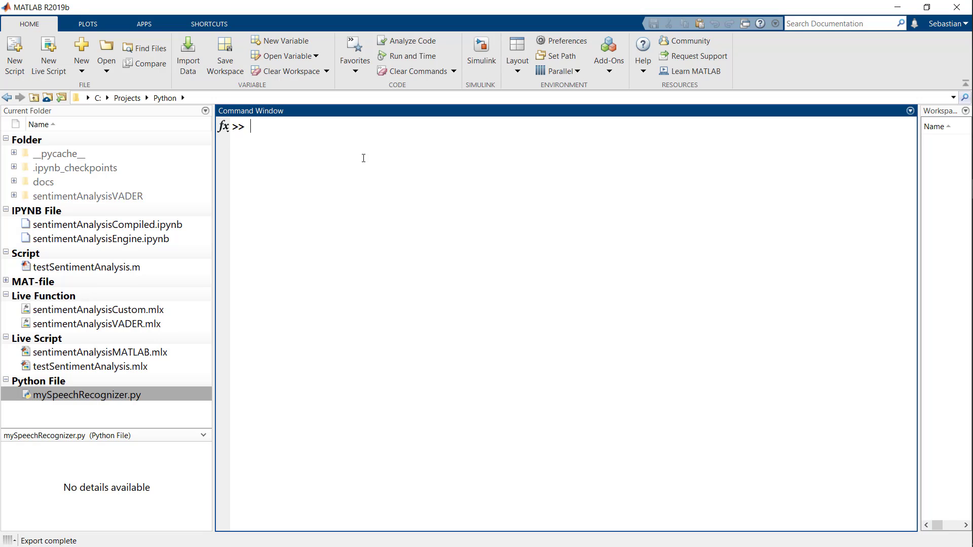
Step: Start a Library Compiler Python Package project exporting sentimentAnalysisVADER.mlx
left_click(144, 24)
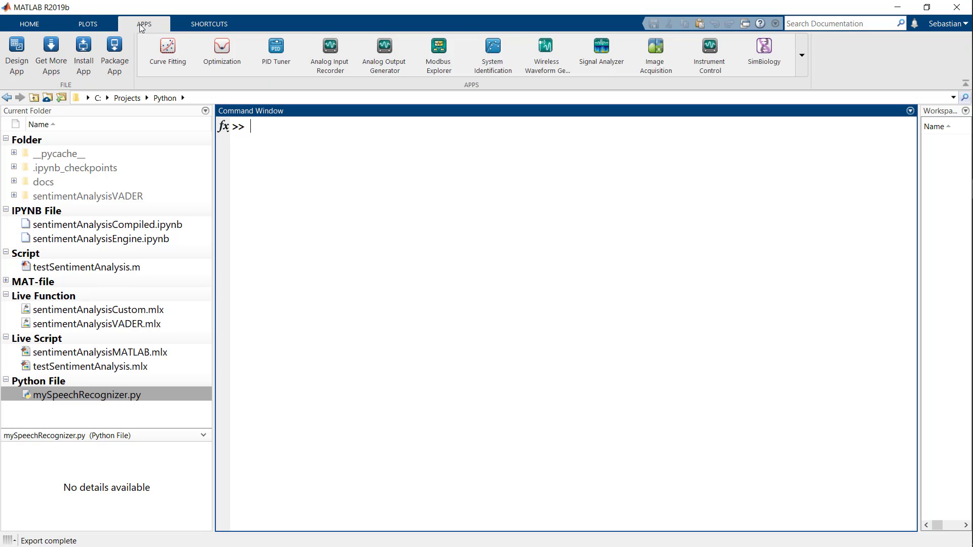
left_click(801, 54)
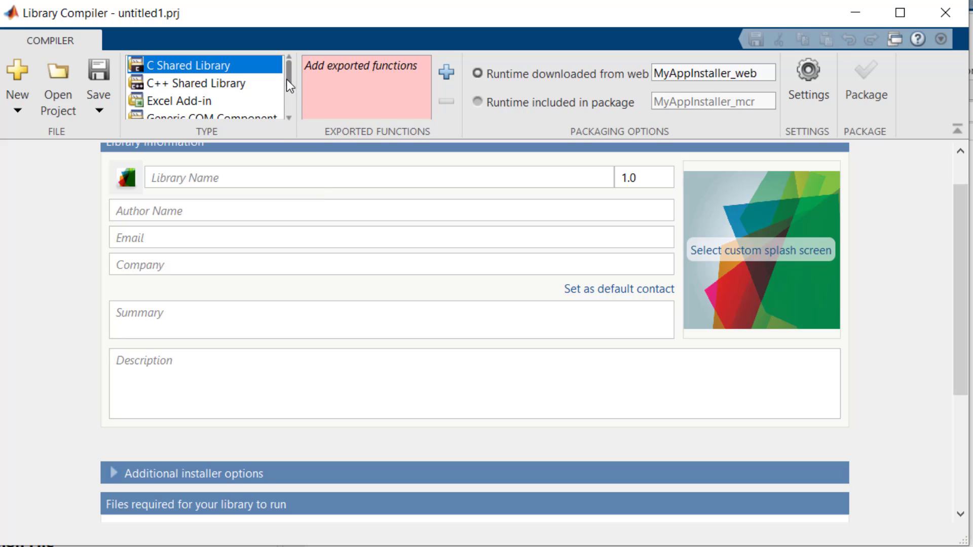
left_click(186, 111)
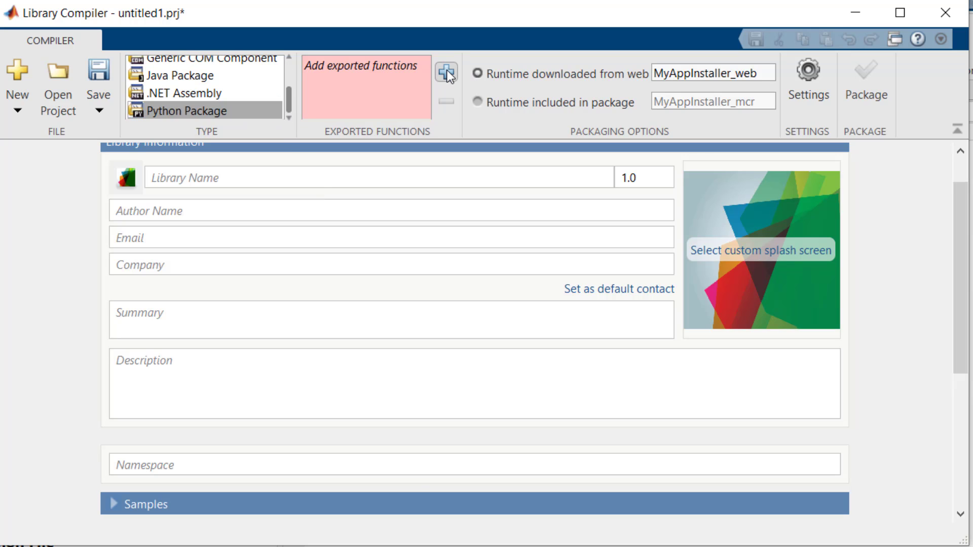
left_click(445, 73)
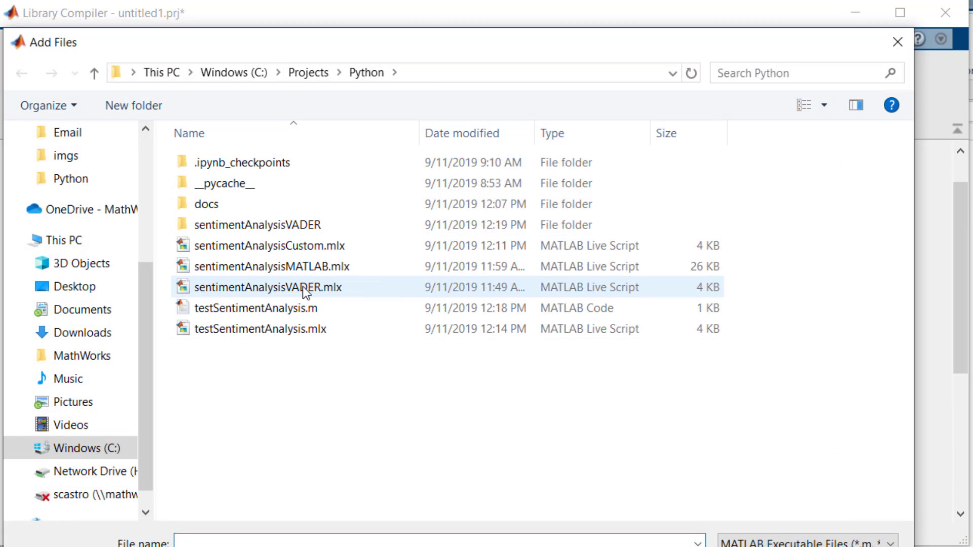
double_click(269, 287)
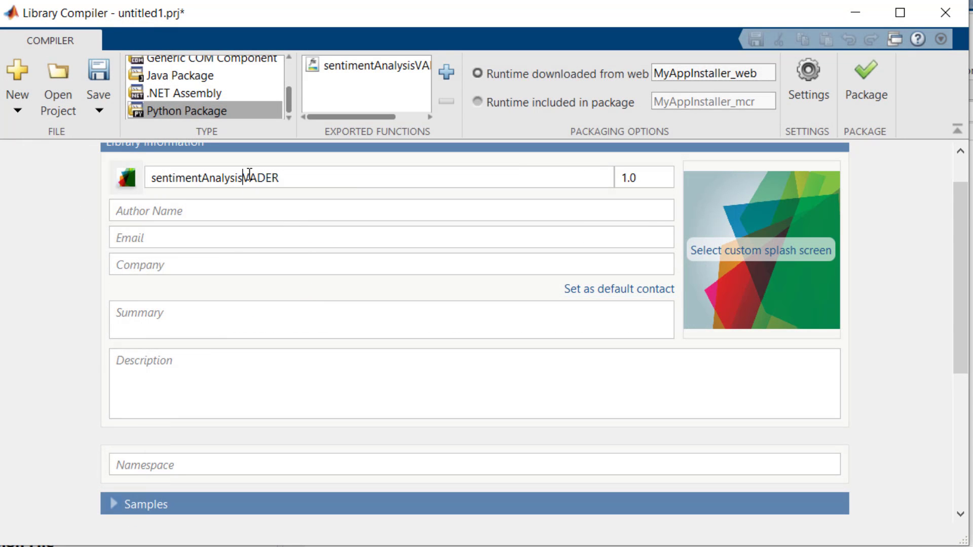
Step: Rename the library to sentimentAnalysis, add testSentimentAnalysis.m as a sample, and package it
key("Backspace")
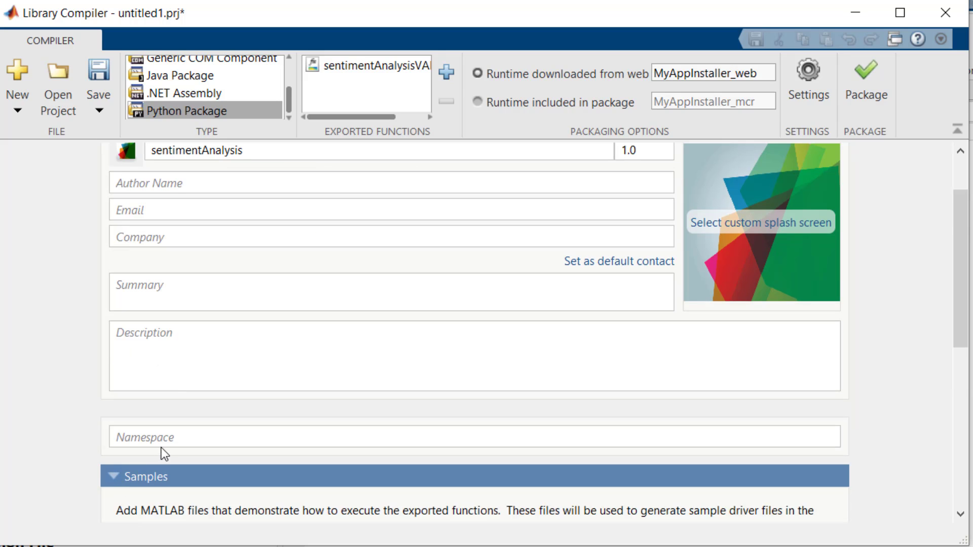
scroll("down", 3)
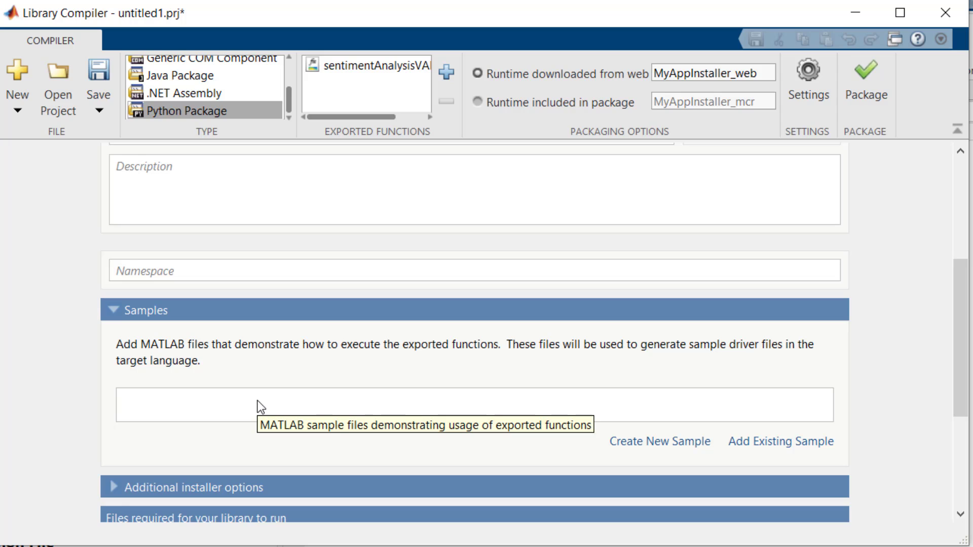
mouse_move(385, 455)
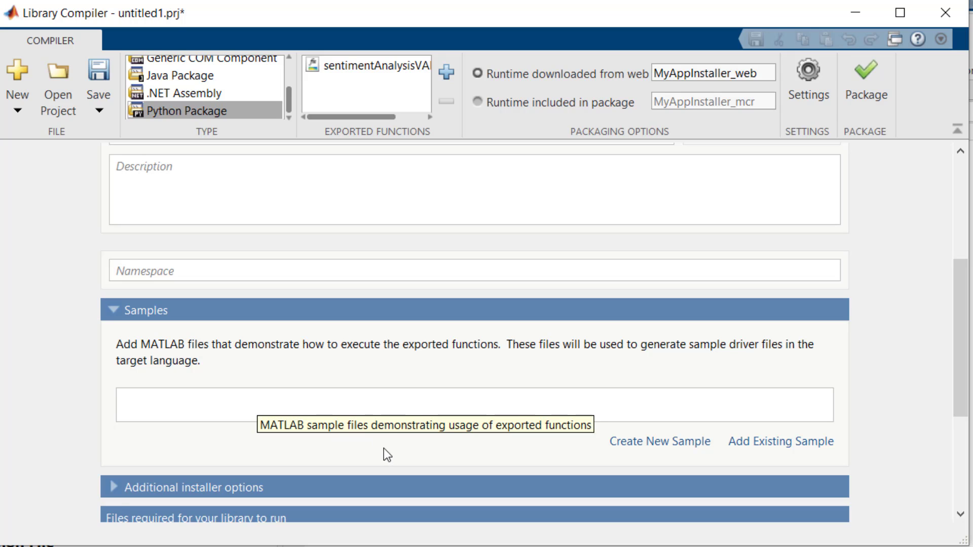
mouse_move(537, 460)
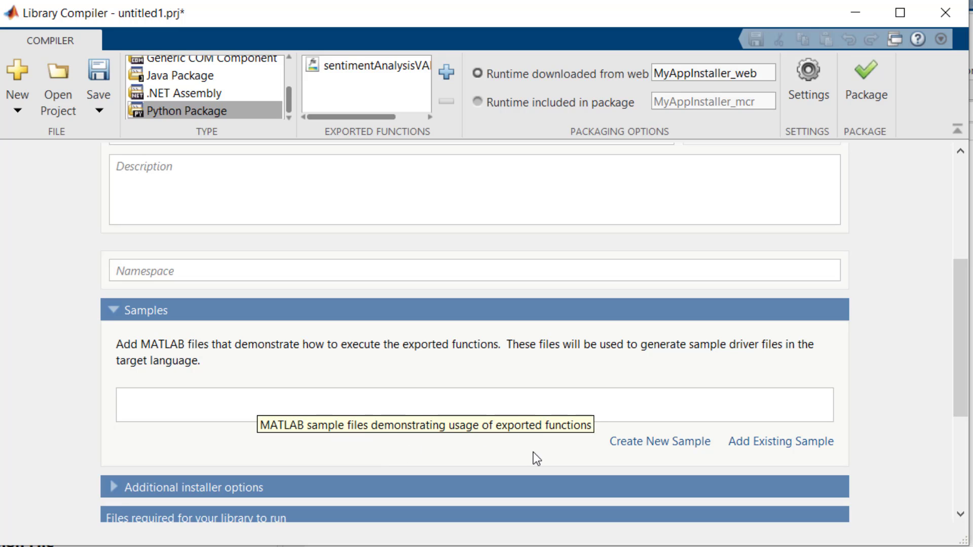
mouse_move(783, 450)
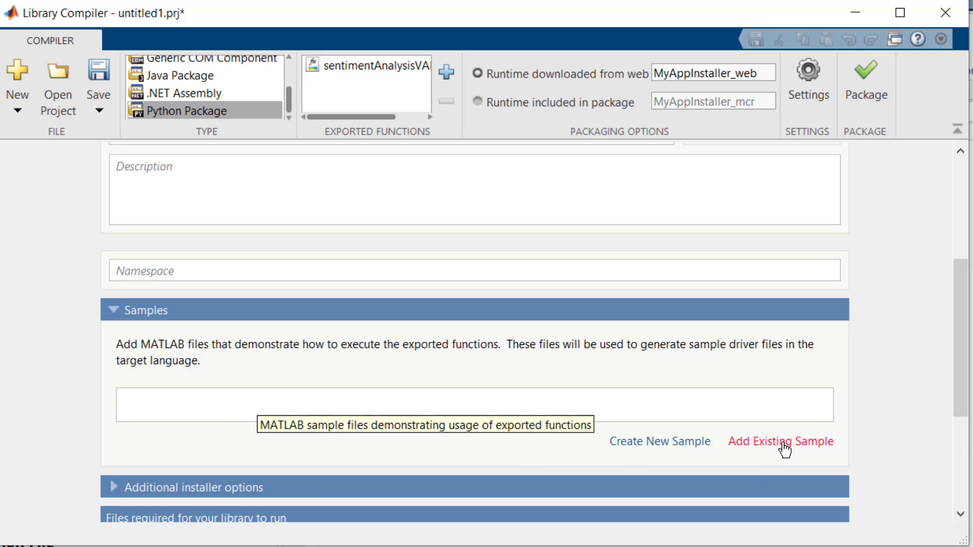
left_click(781, 442)
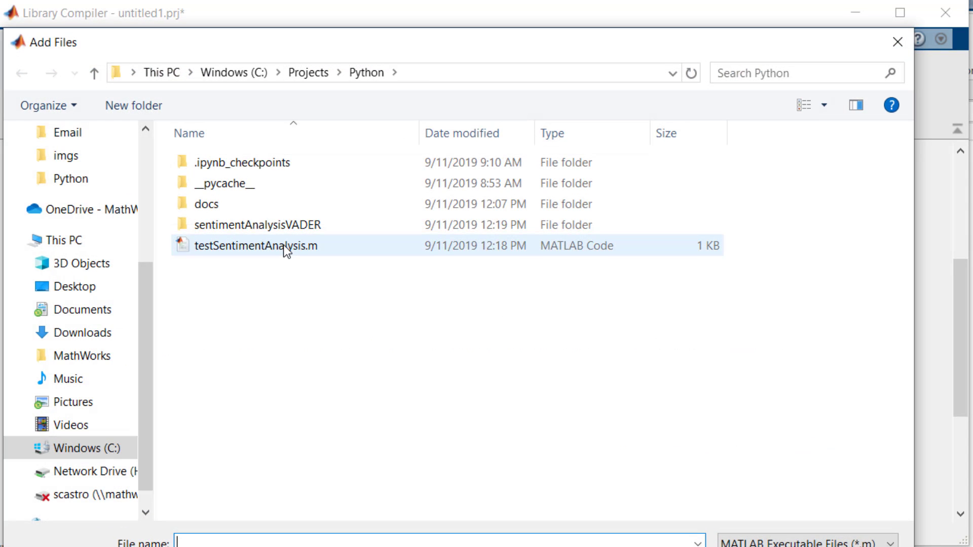
double_click(257, 246)
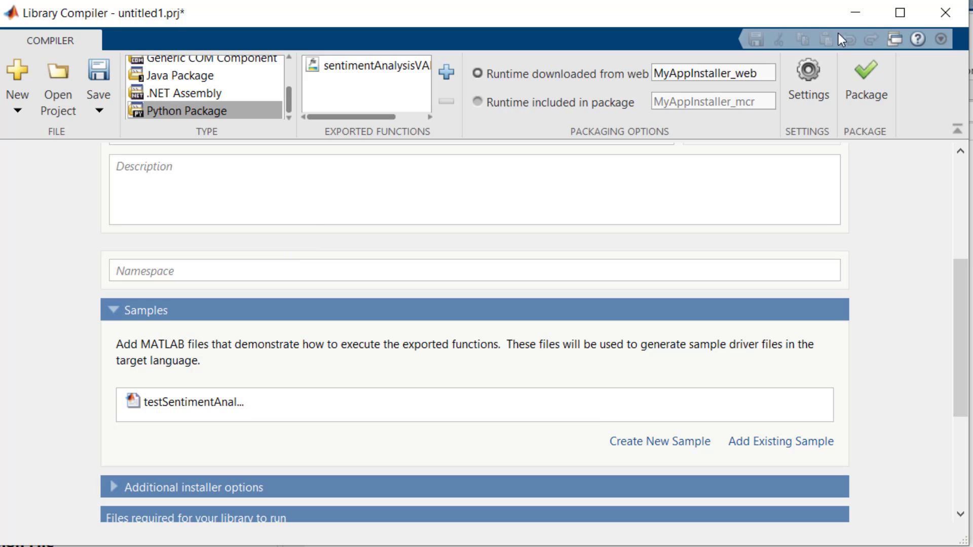
left_click(97, 87)
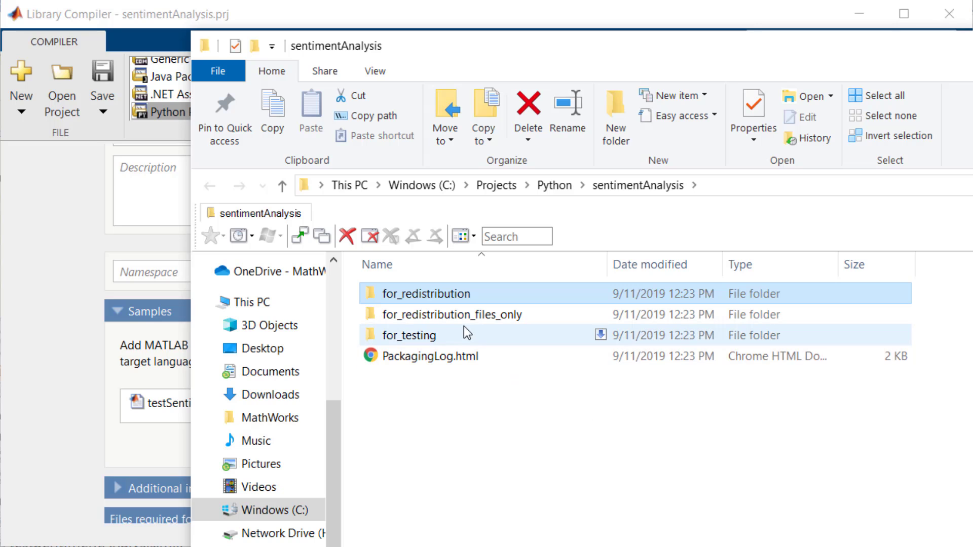
Step: Open testSentimentAnalysis.py from for_redistribution_files_only\samples in Notepad++
double_click(448, 314)
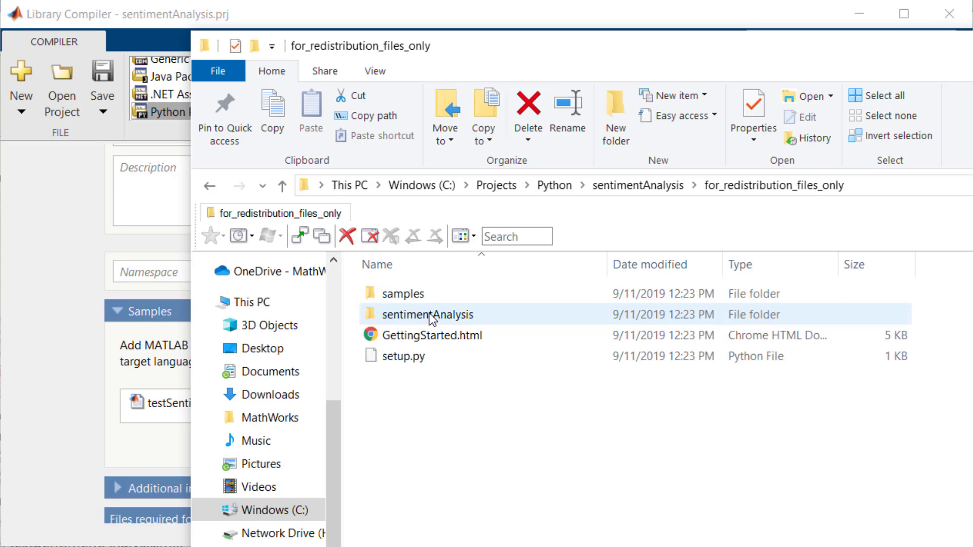
double_click(402, 293)
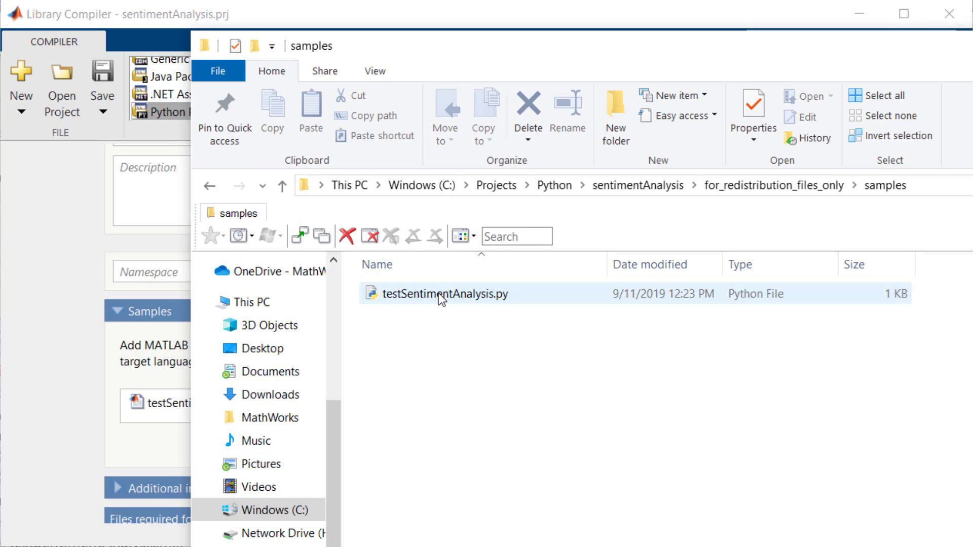
right_click(441, 294)
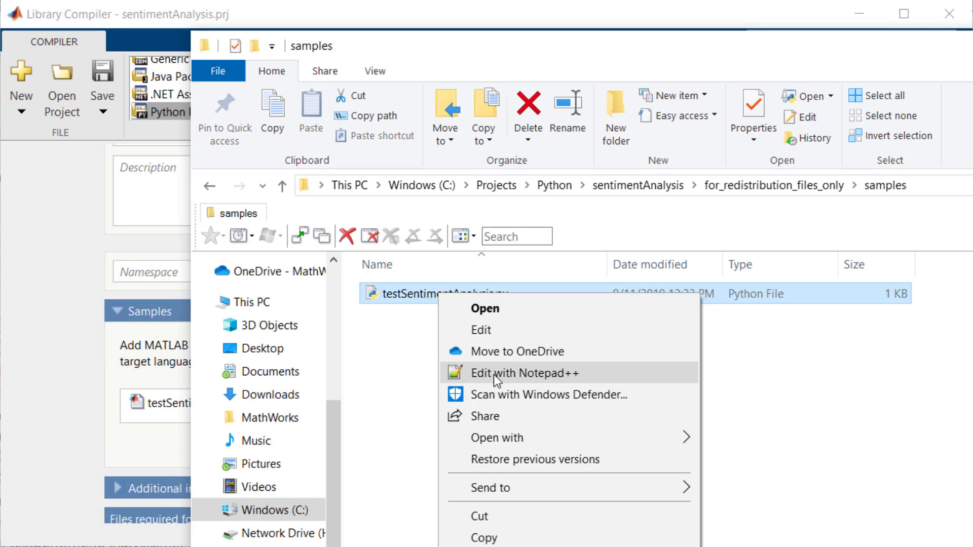
left_click(523, 373)
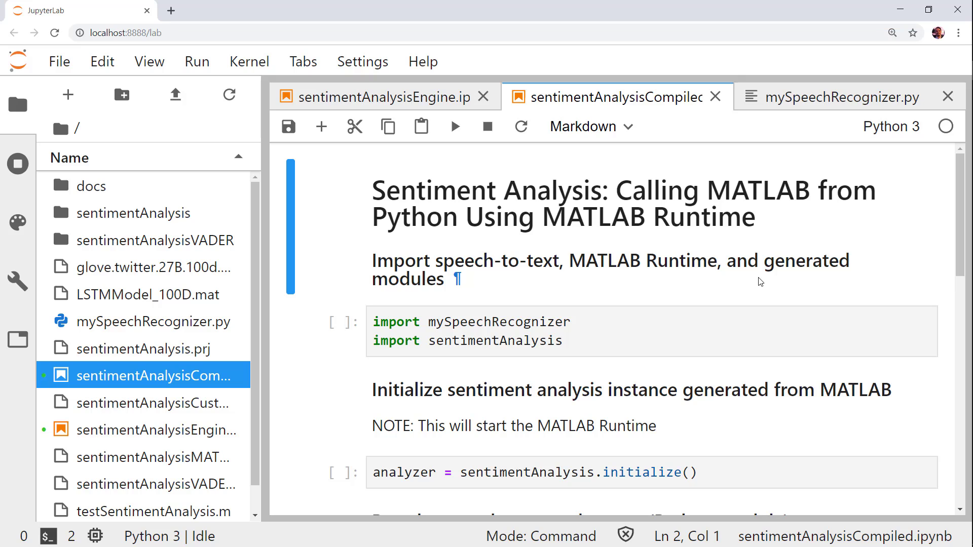
Step: Run the sentimentAnalysis import cell and the sentimentAnalysis.initialize() Runtime cell
left_click(633, 331)
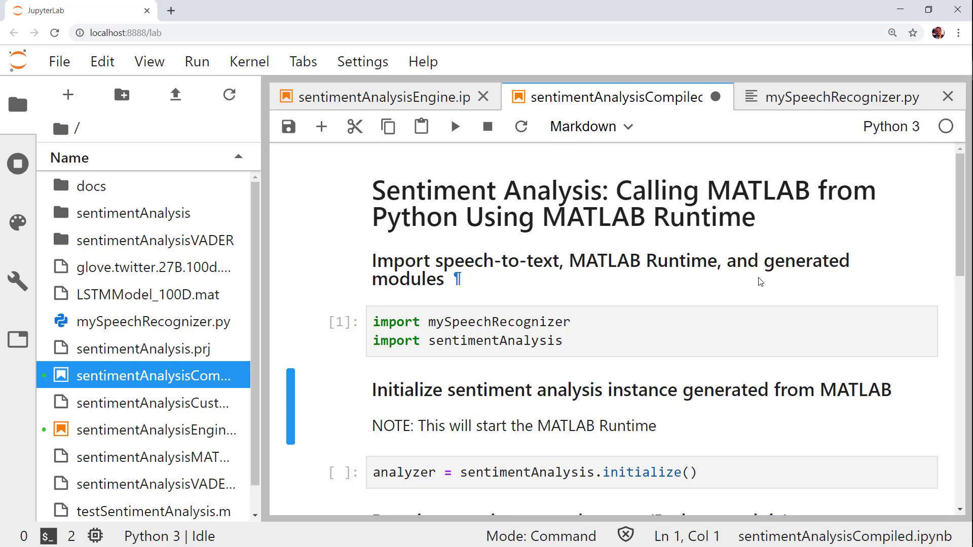
left_click(508, 472)
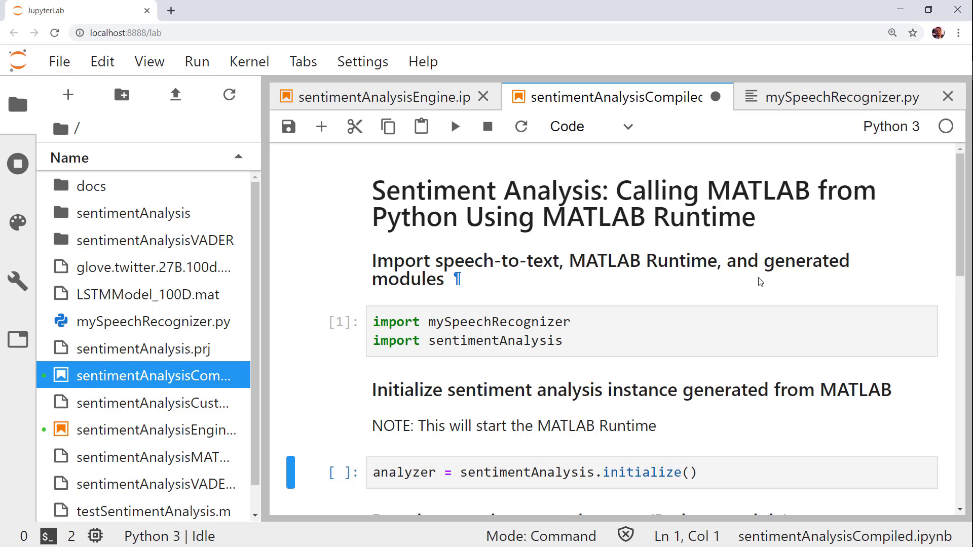
left_click(455, 127)
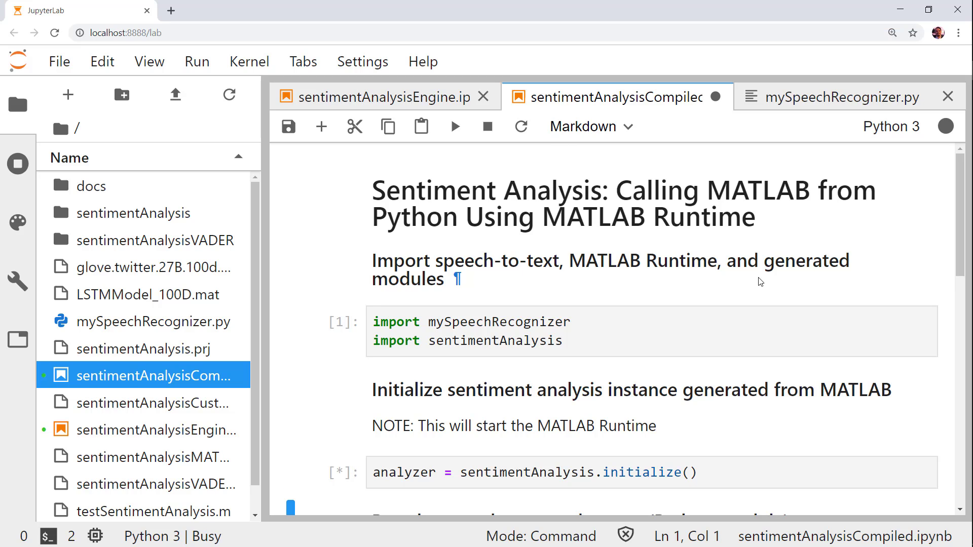
scroll("down", 3)
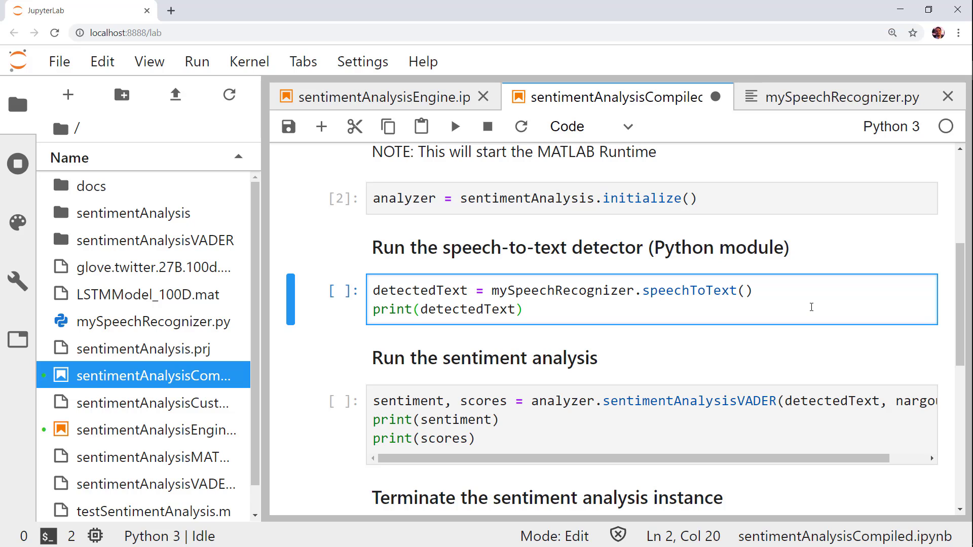
Step: Transcribe the weather sentence and classify it Negative with the compiled sentimentAnalysisVADER
left_click(523, 309)
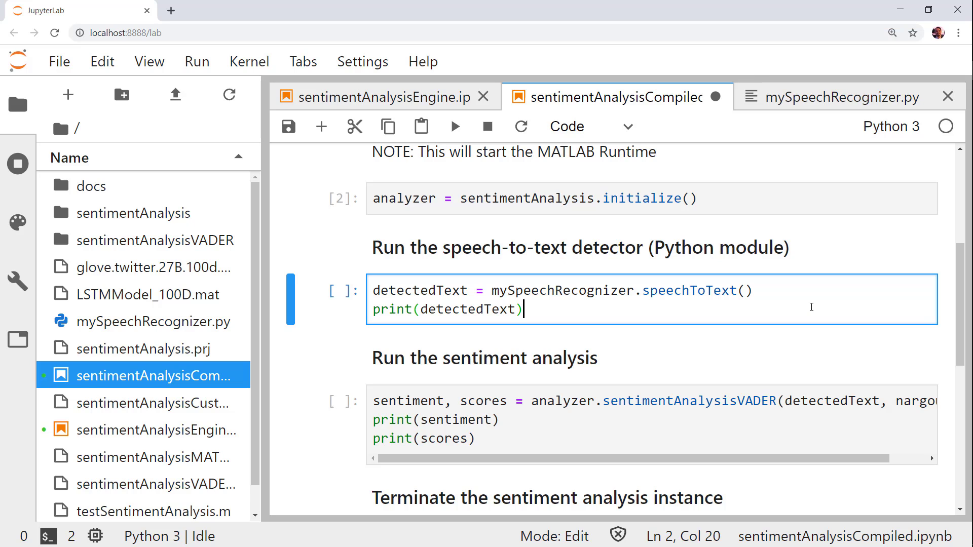
left_click(454, 126)
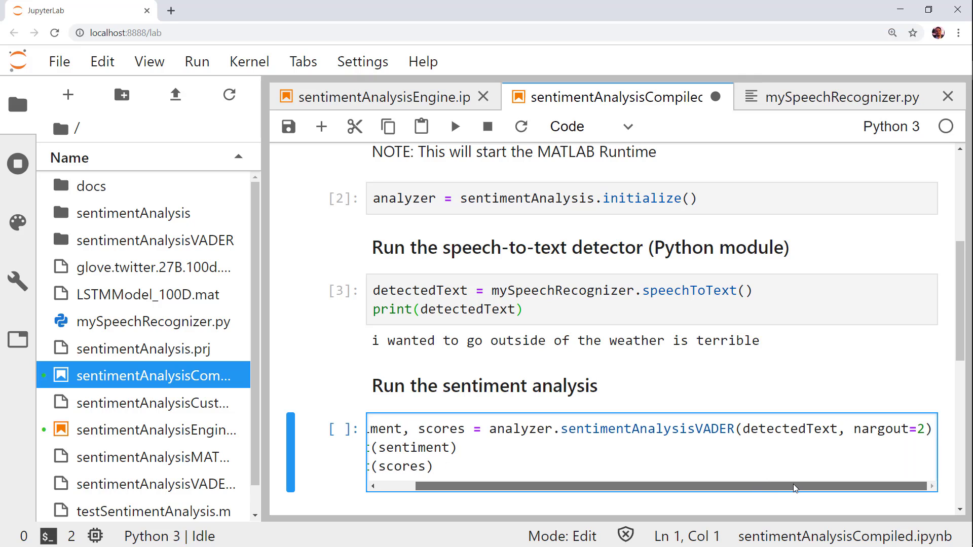
mouse_move(966, 347)
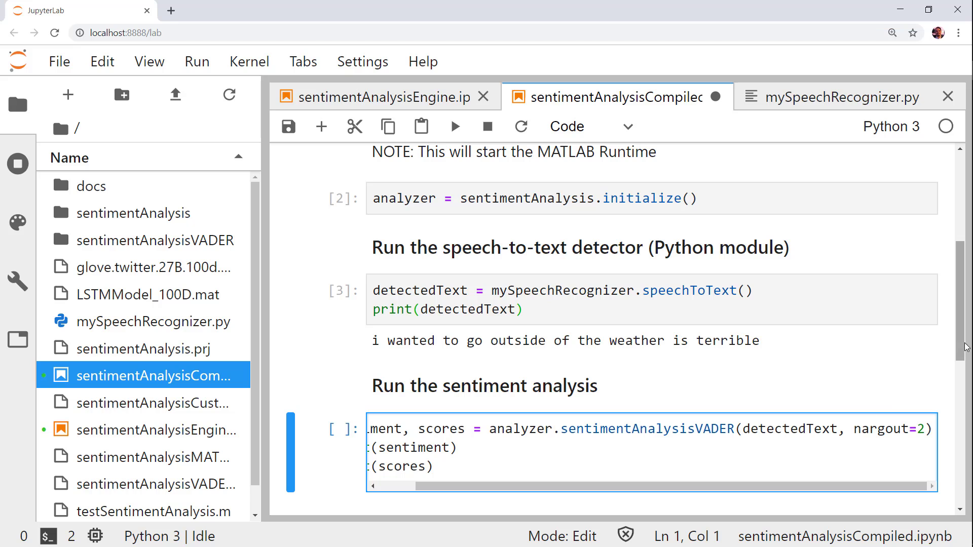
scroll("down", 3)
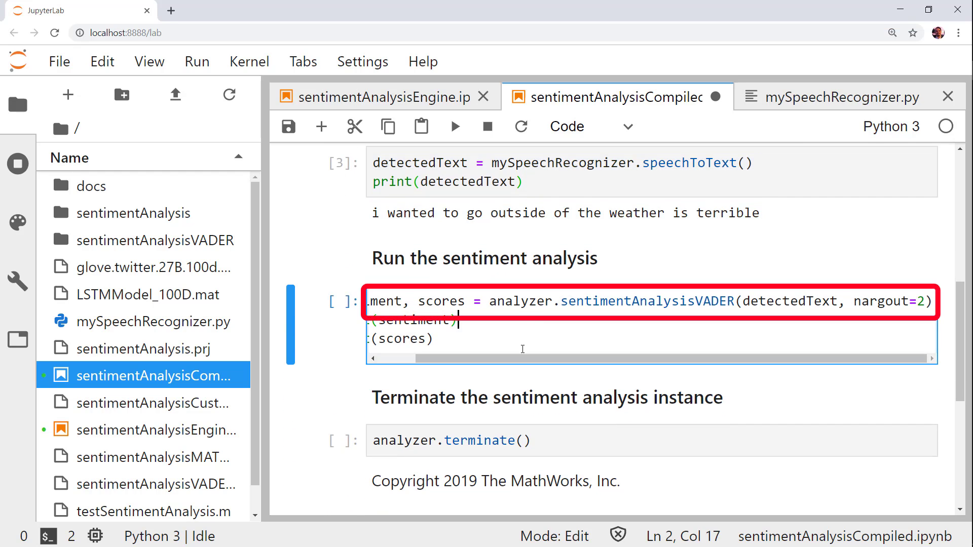
left_click(453, 126)
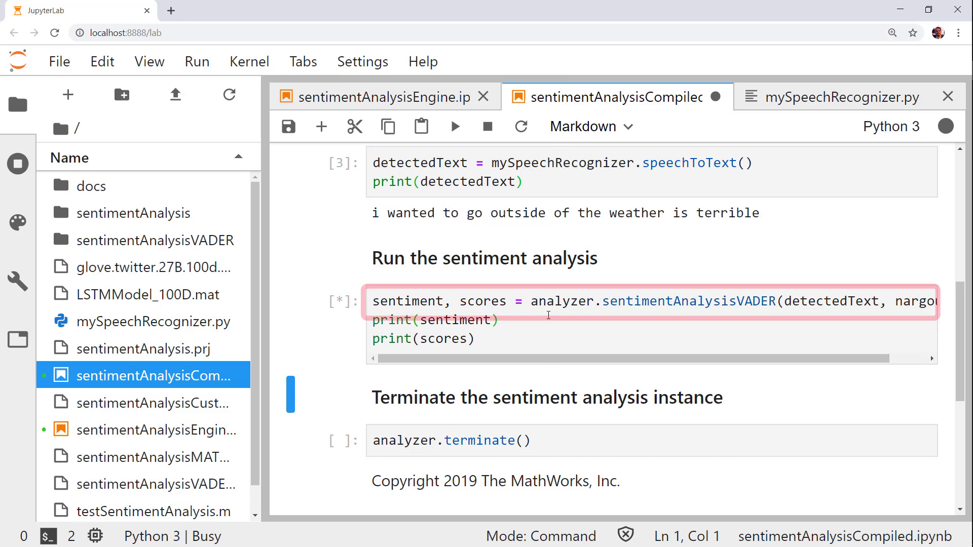
left_click(454, 126)
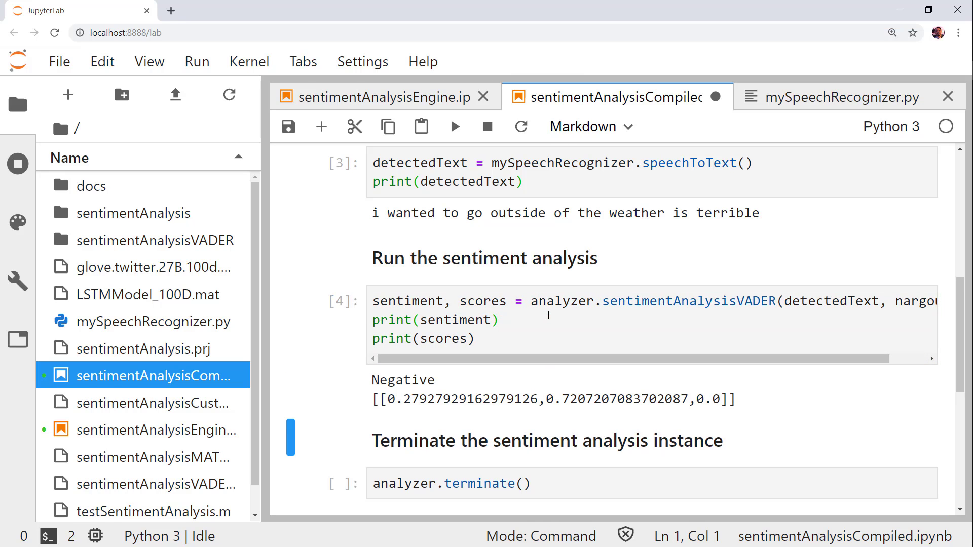
mouse_move(555, 408)
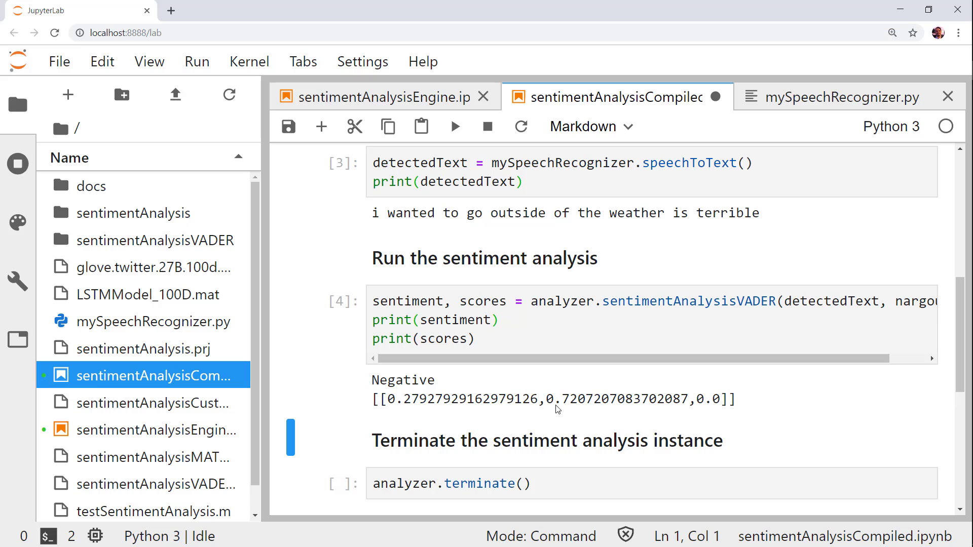